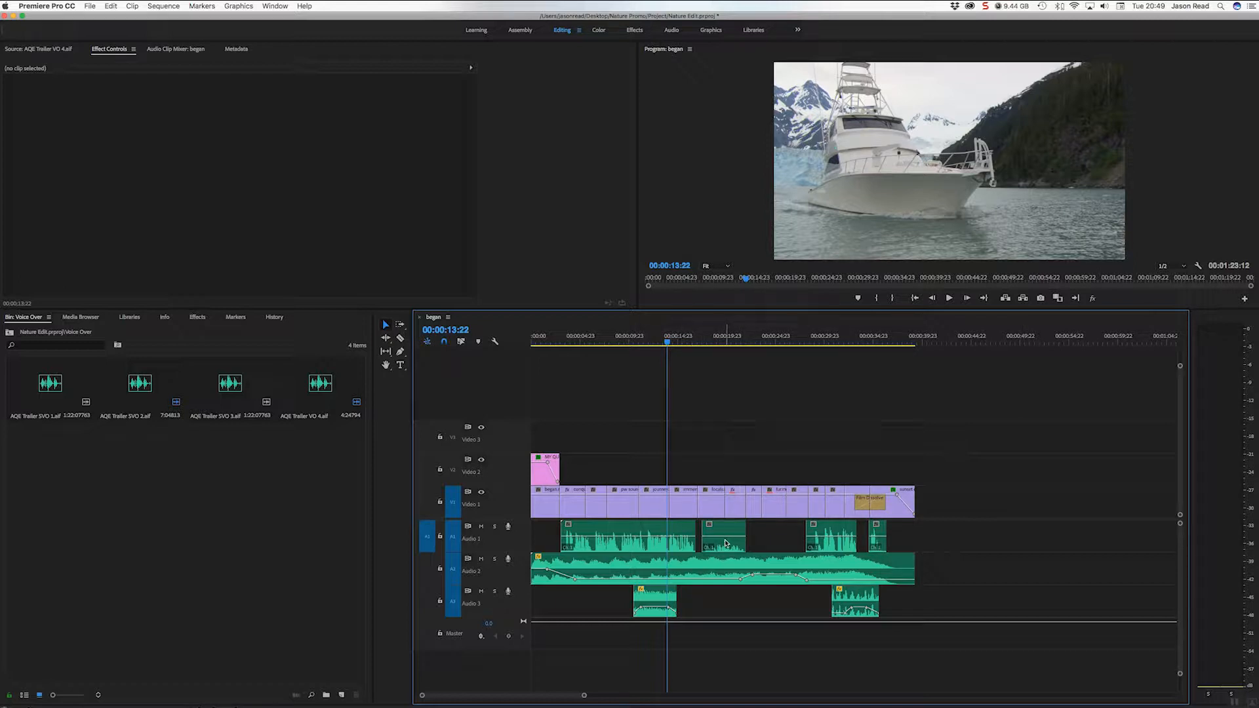
Step: Switch to the Audio workspace and tag the Audio 1 voiceover clips as Dialogue
left_click(657, 339)
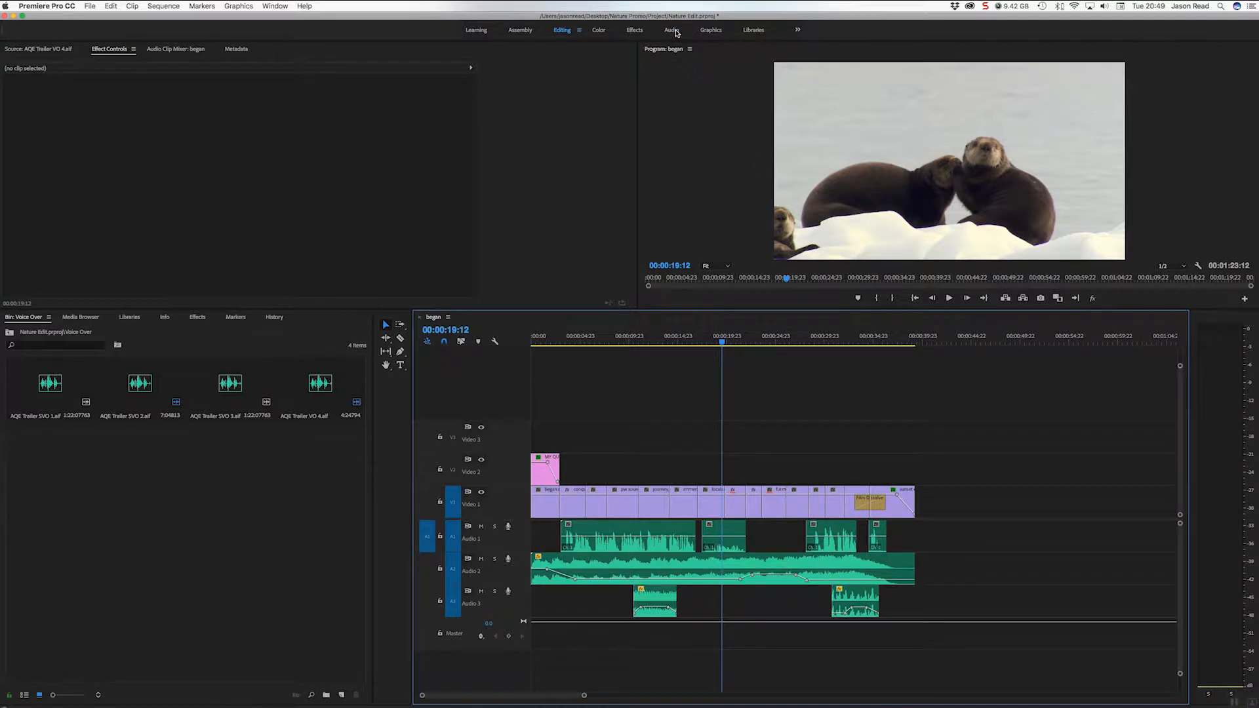
left_click(672, 30)
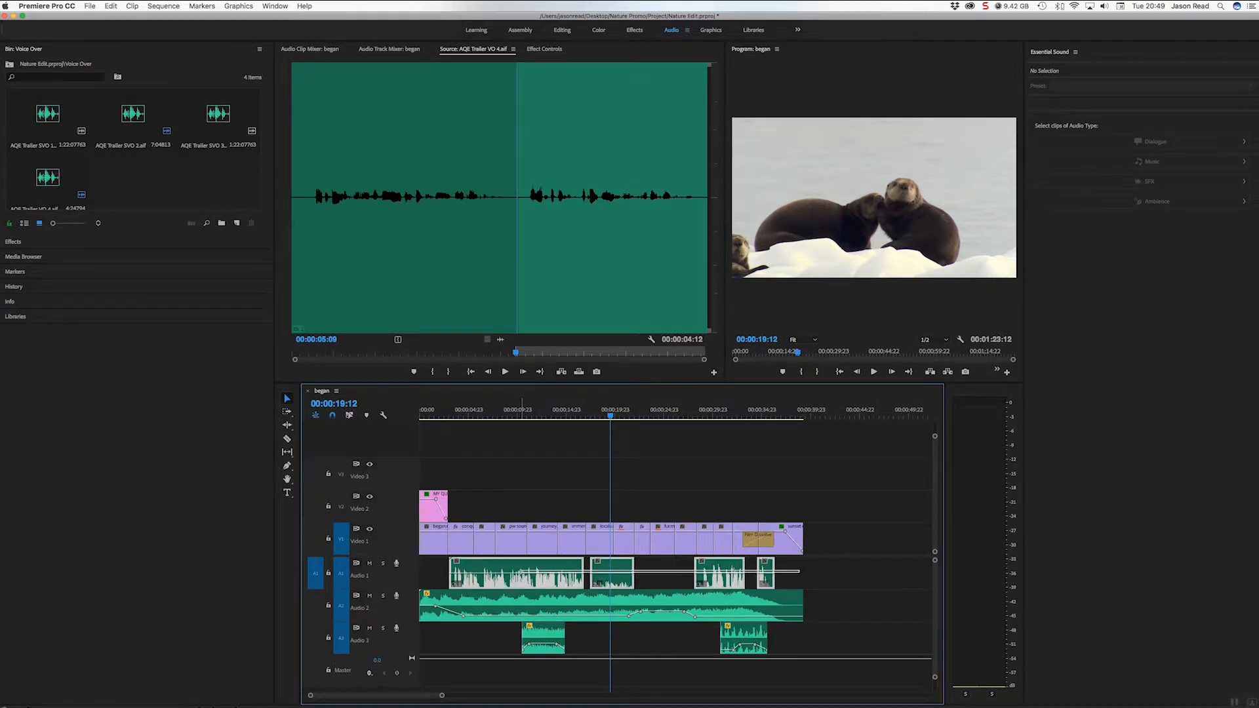
left_click(610, 586)
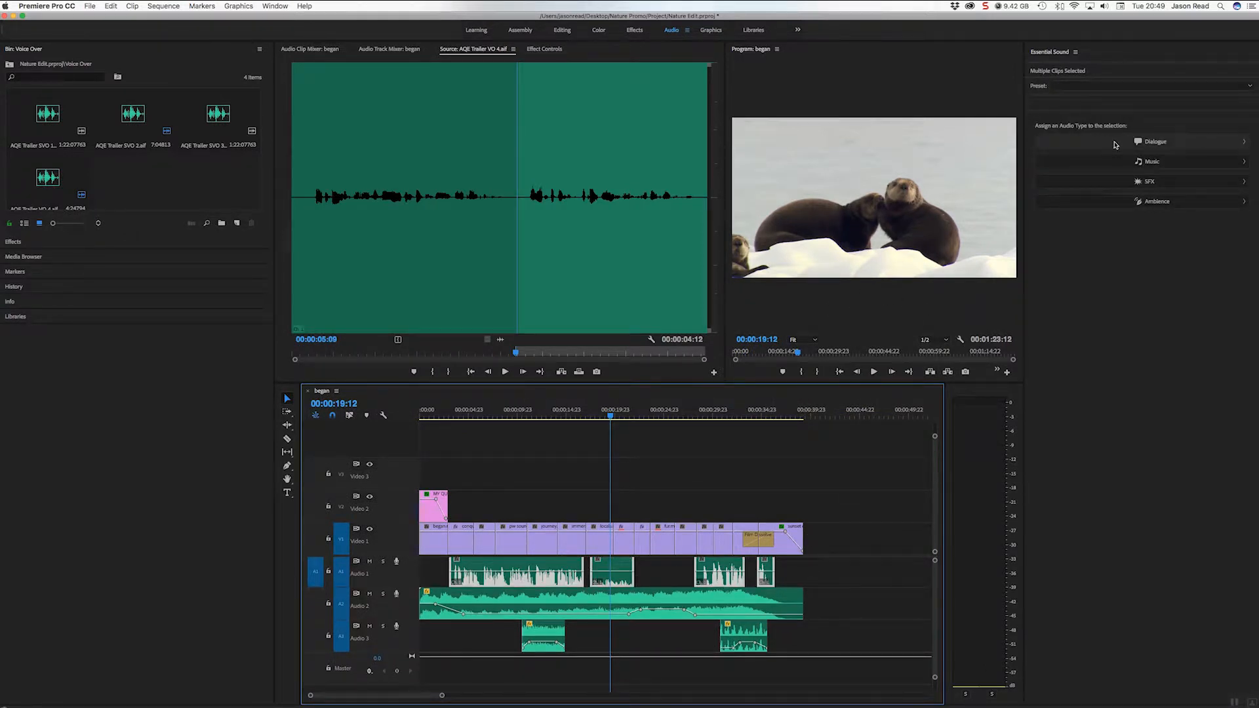
left_click(1154, 142)
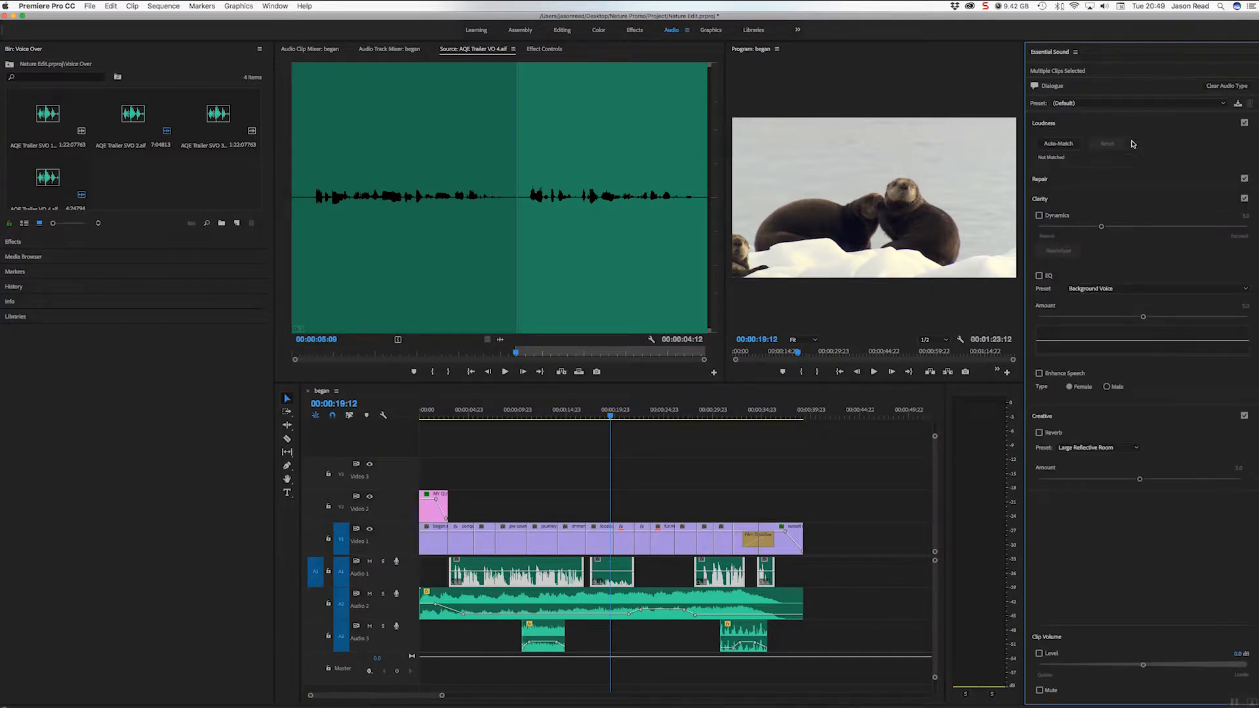
mouse_move(1058, 145)
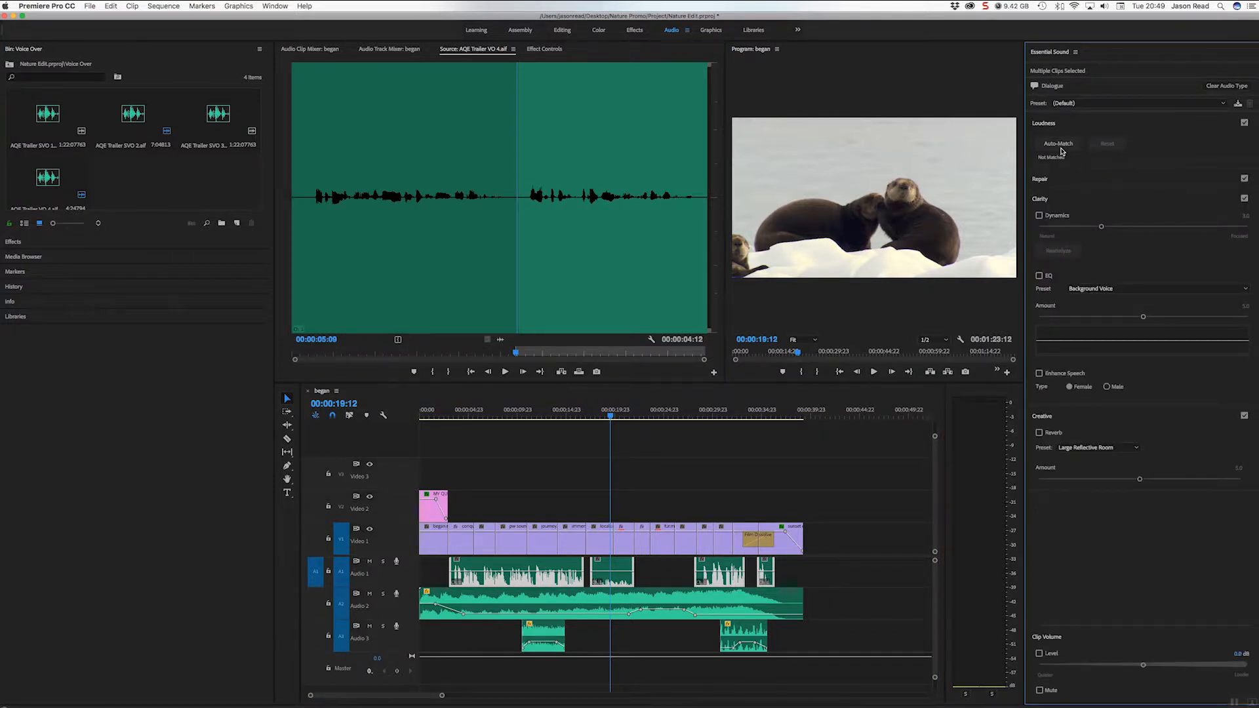
Step: Auto-match the voiceover clips' loudness to the dialogue target in the Loudness section, then deselect them
left_click(1044, 123)
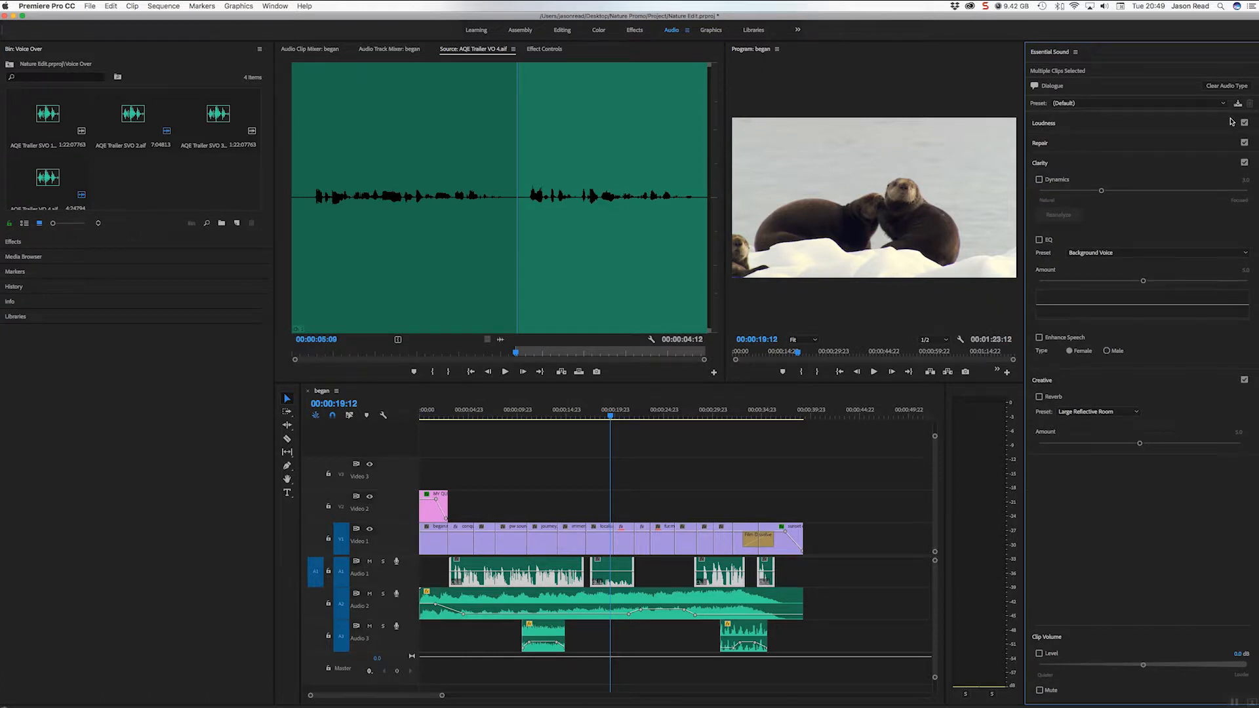
left_click(1244, 124)
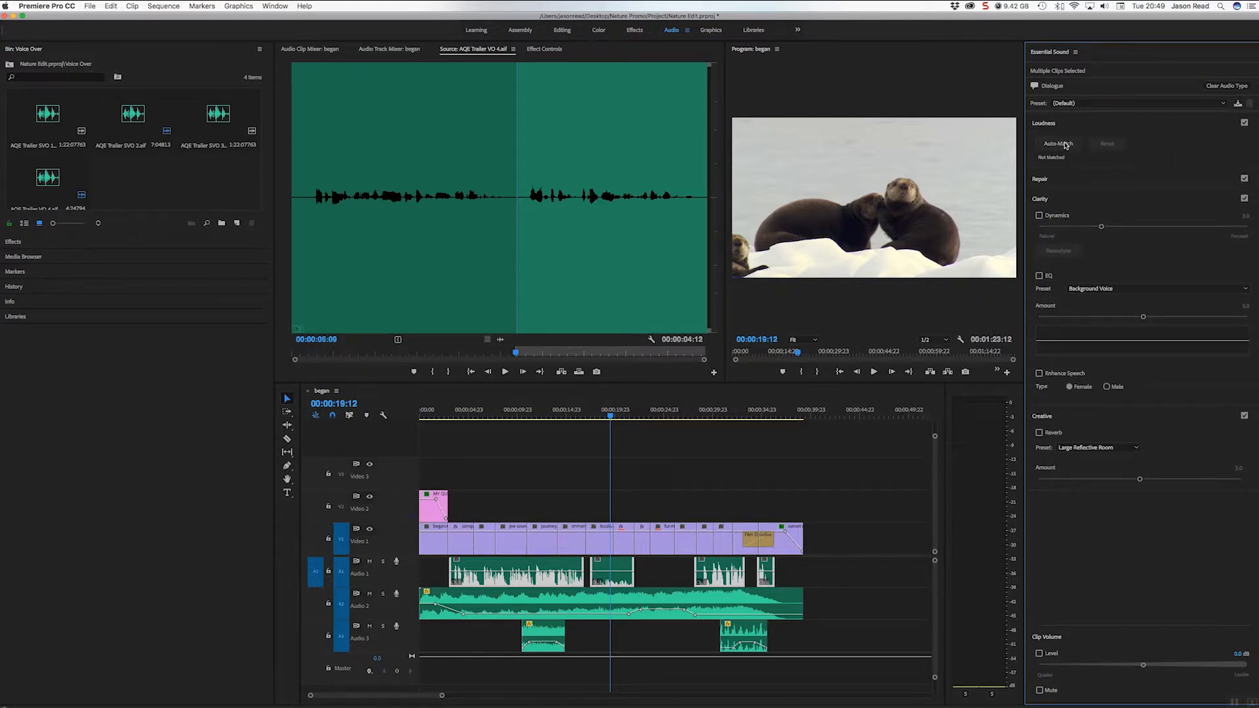
left_click(1057, 144)
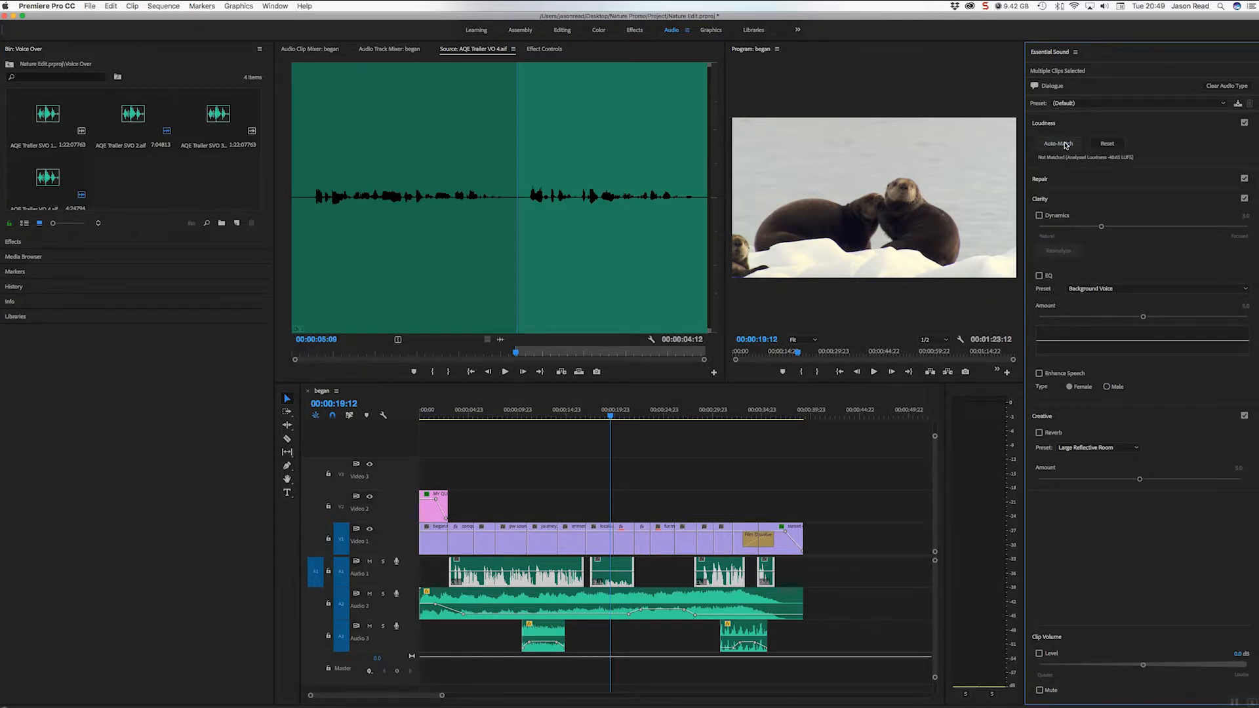
left_click(1058, 143)
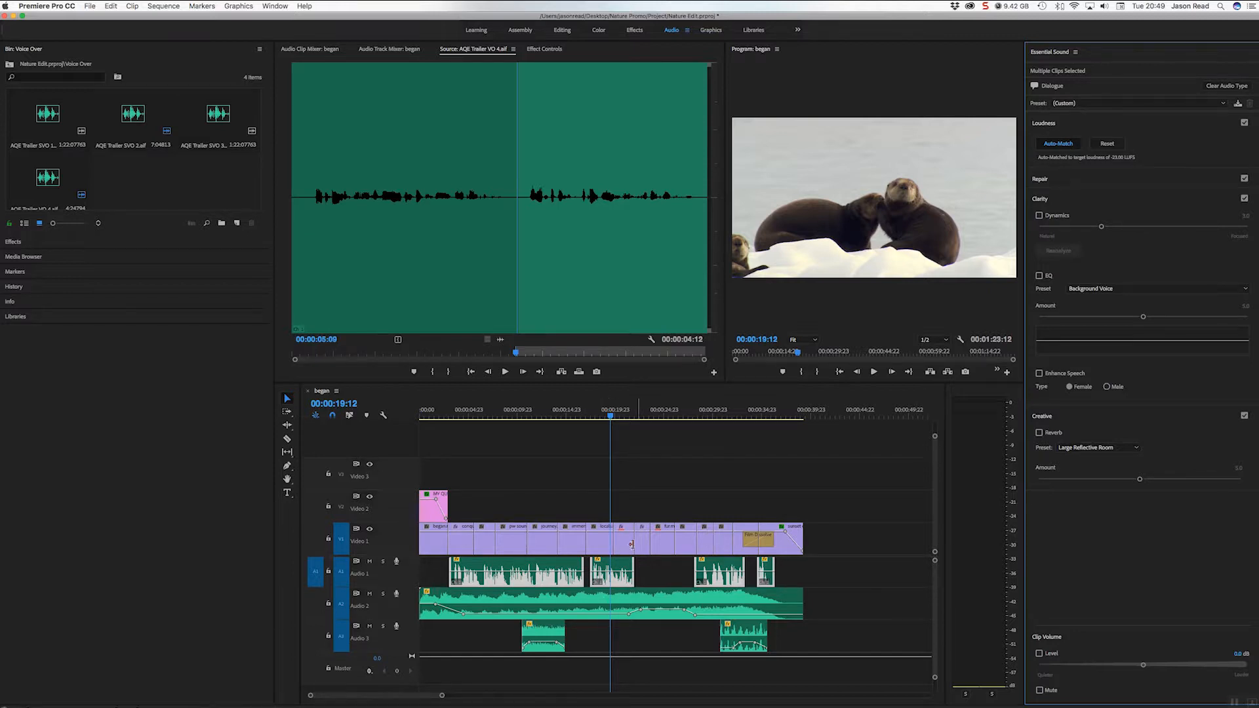
left_click(586, 409)
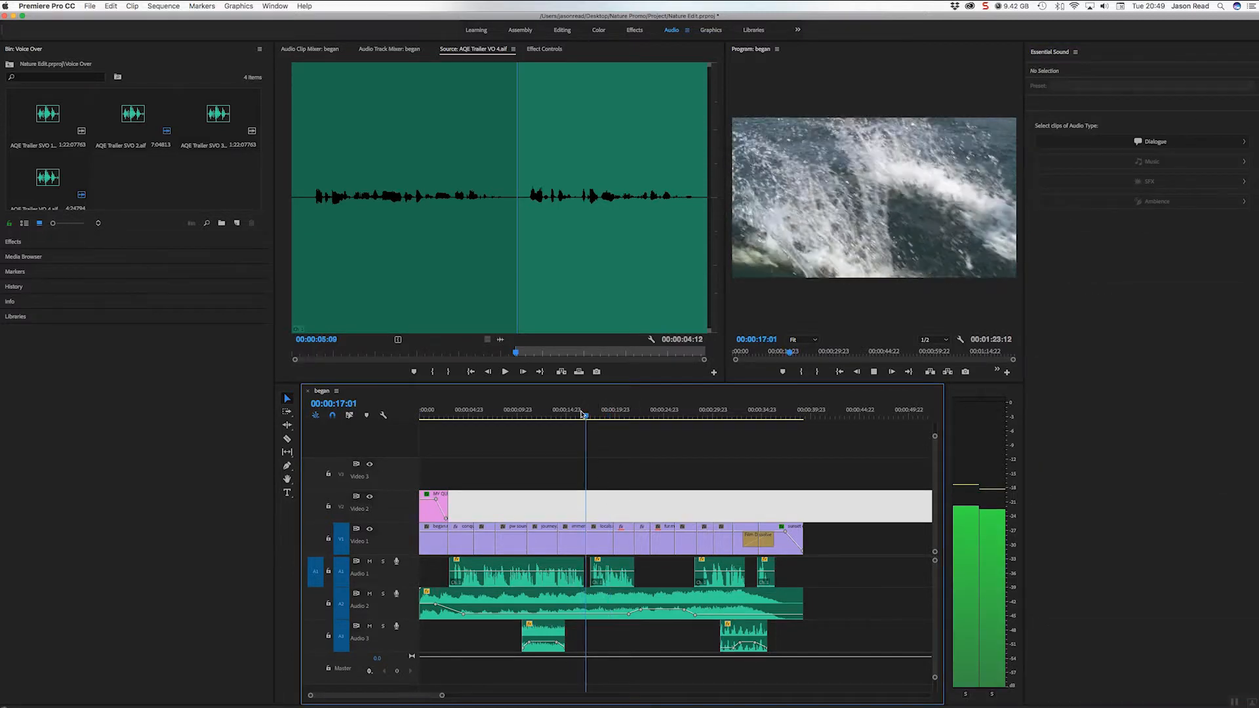
left_click(560, 416)
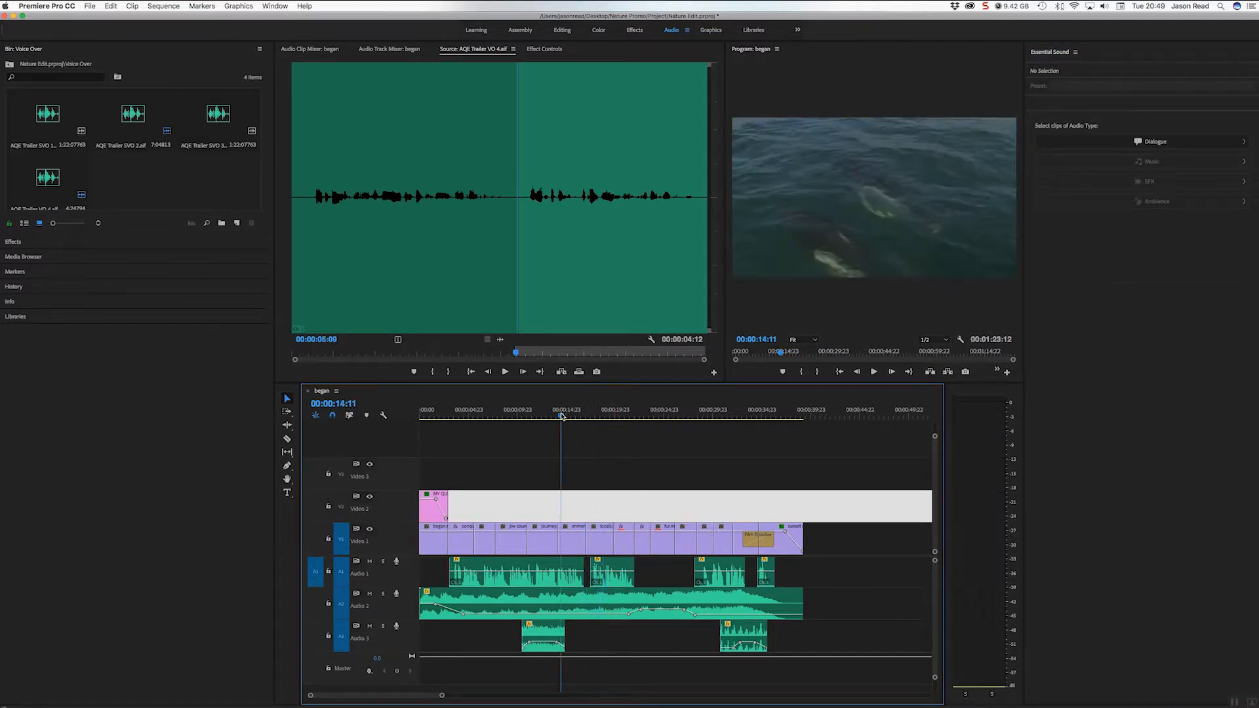
left_click(607, 409)
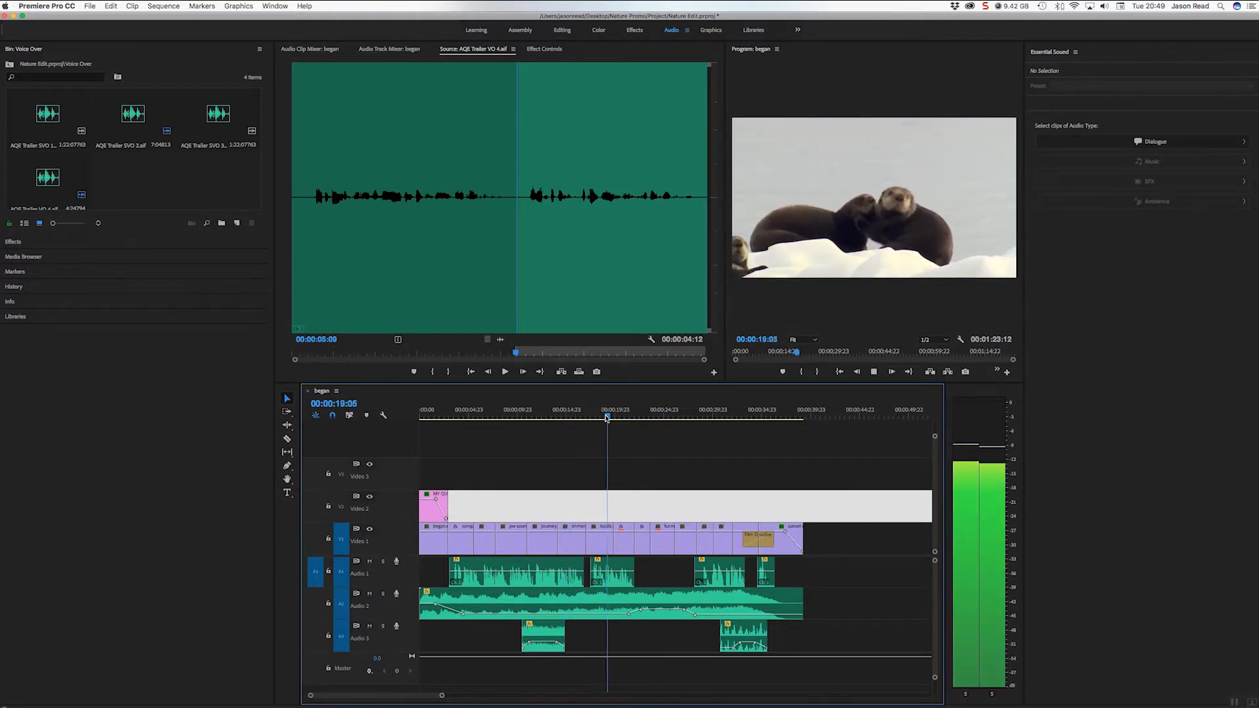